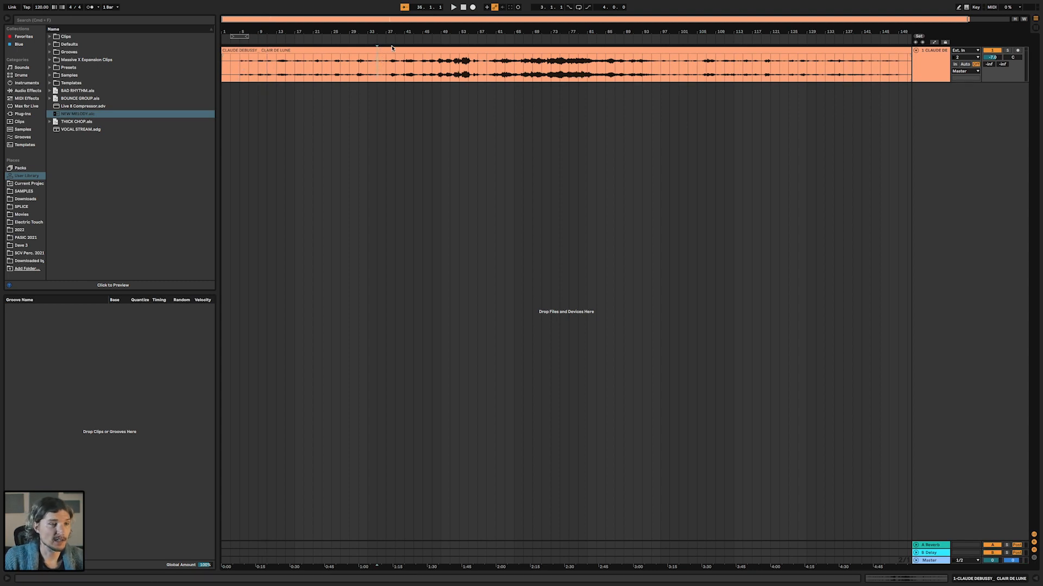
Cut the Clair de Lune piano clip to its opening bars and consolidate into a new clip
click(391, 50)
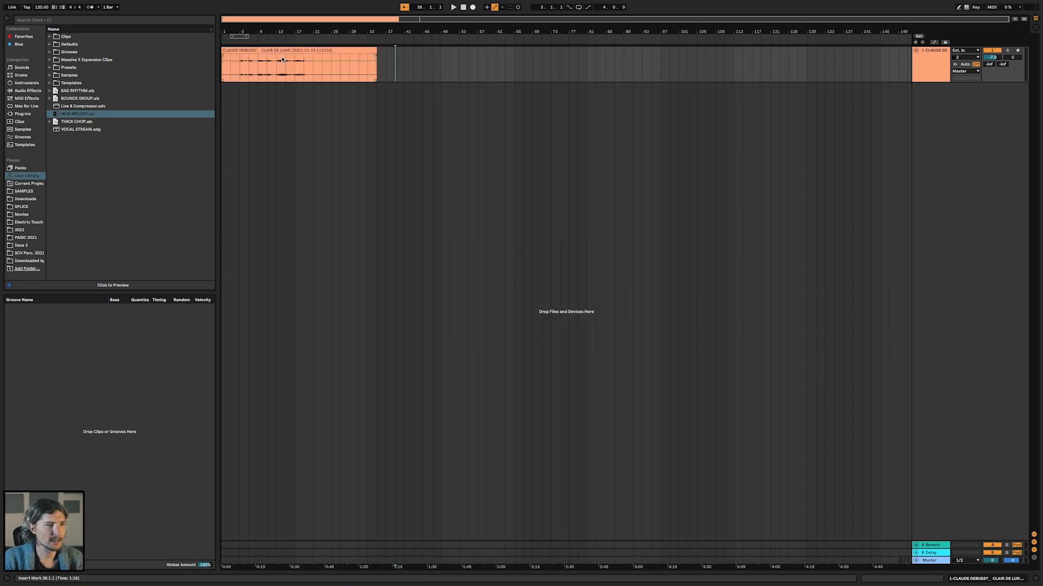
click(282, 66)
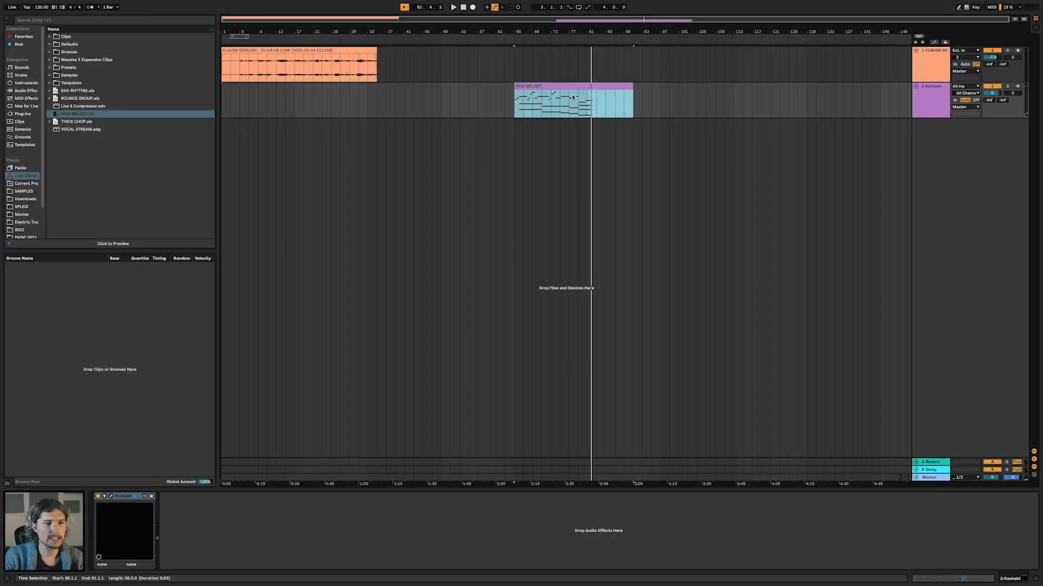
Select the NEW MELODY clip on the Kontakt track and open it in the MIDI note editor
click(581, 86)
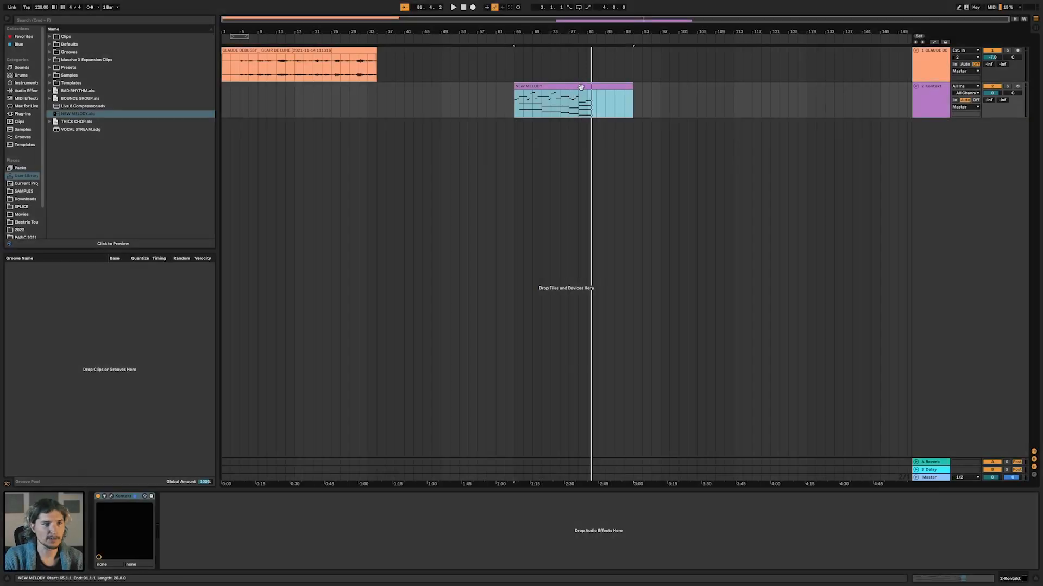
double_click(573, 86)
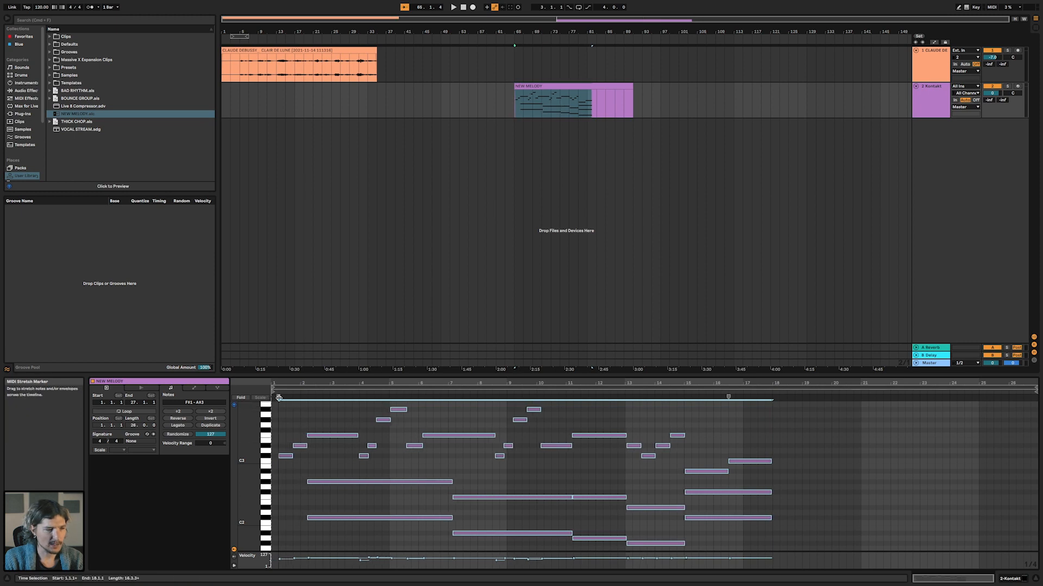
Drag the left stretch marker so the melody notes squeeze into bars nine to seventeen
drag(278, 397, 508, 397)
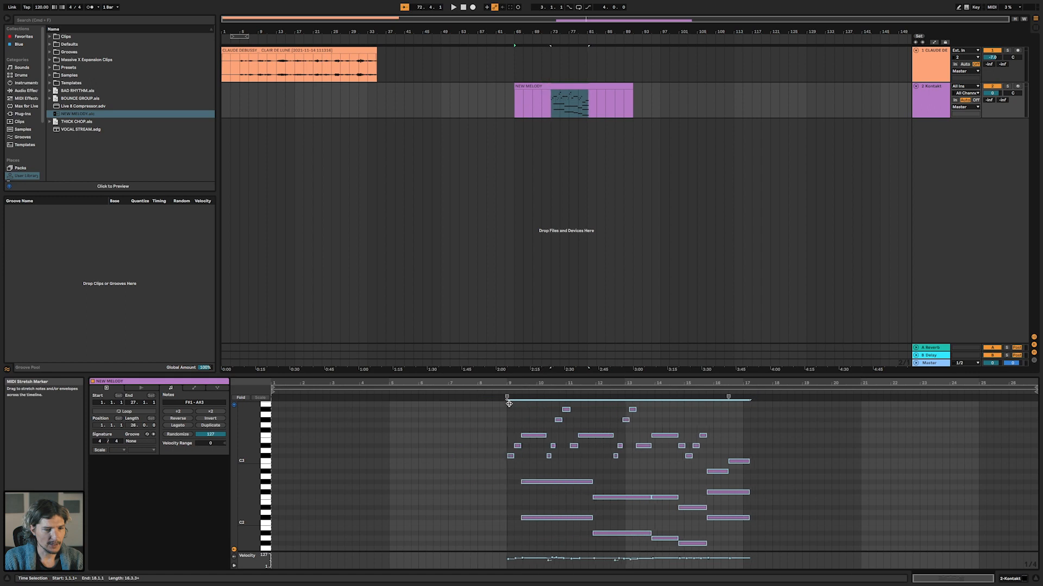